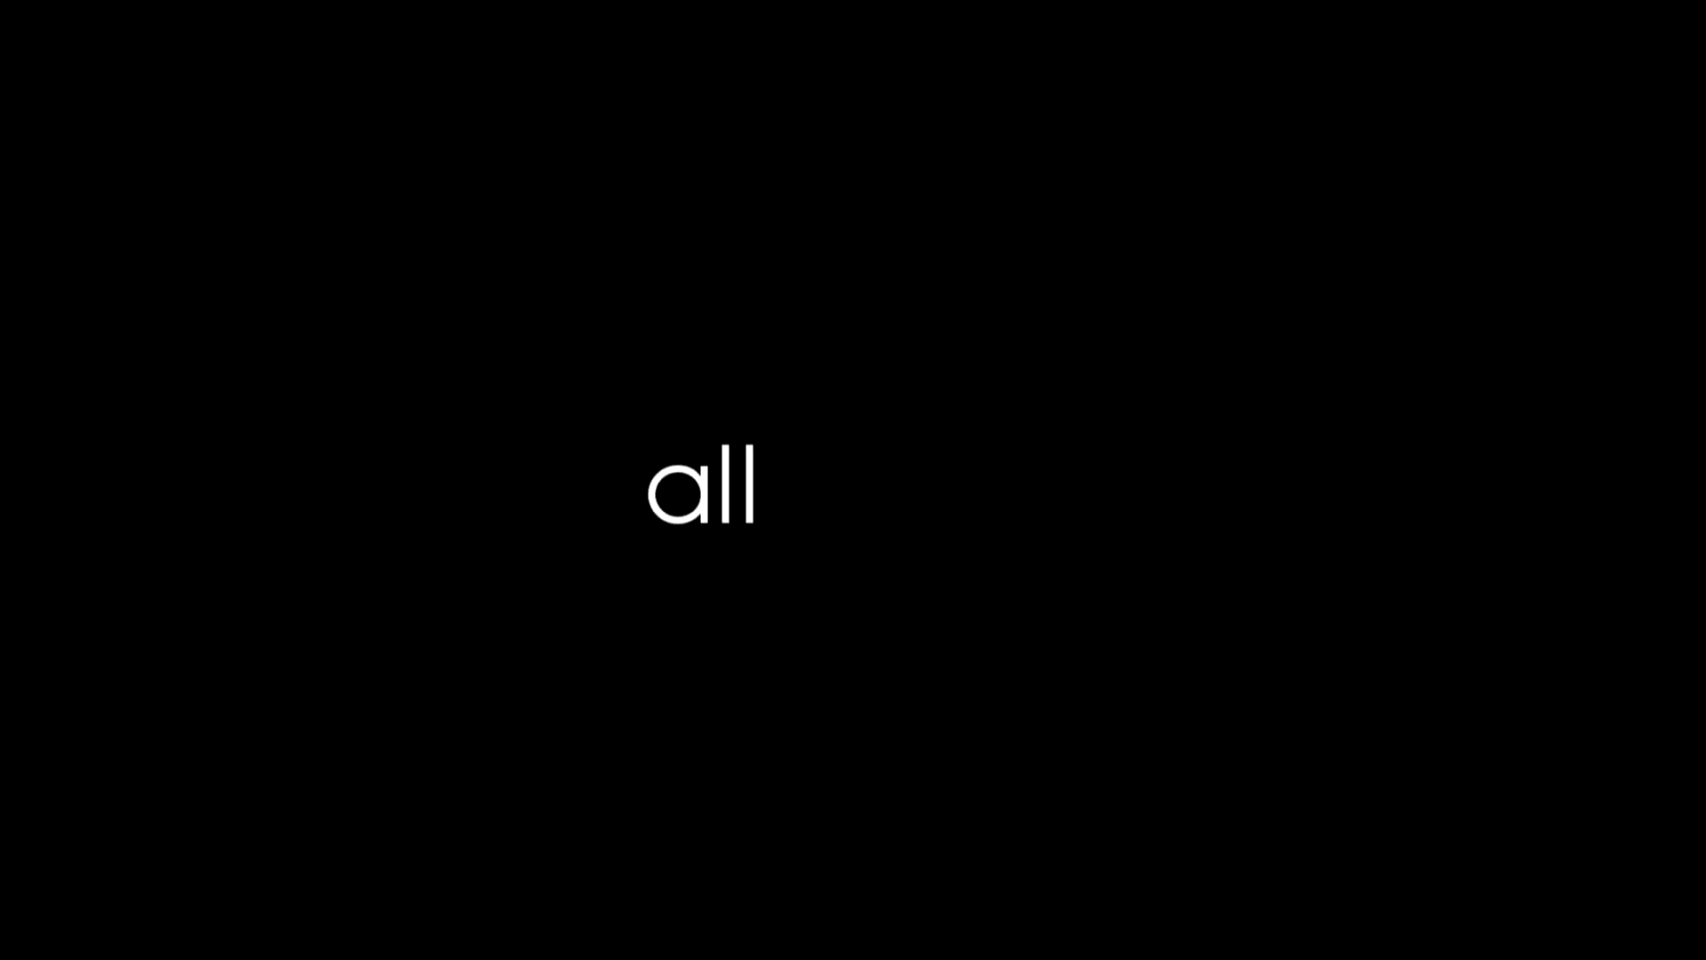
text(l)
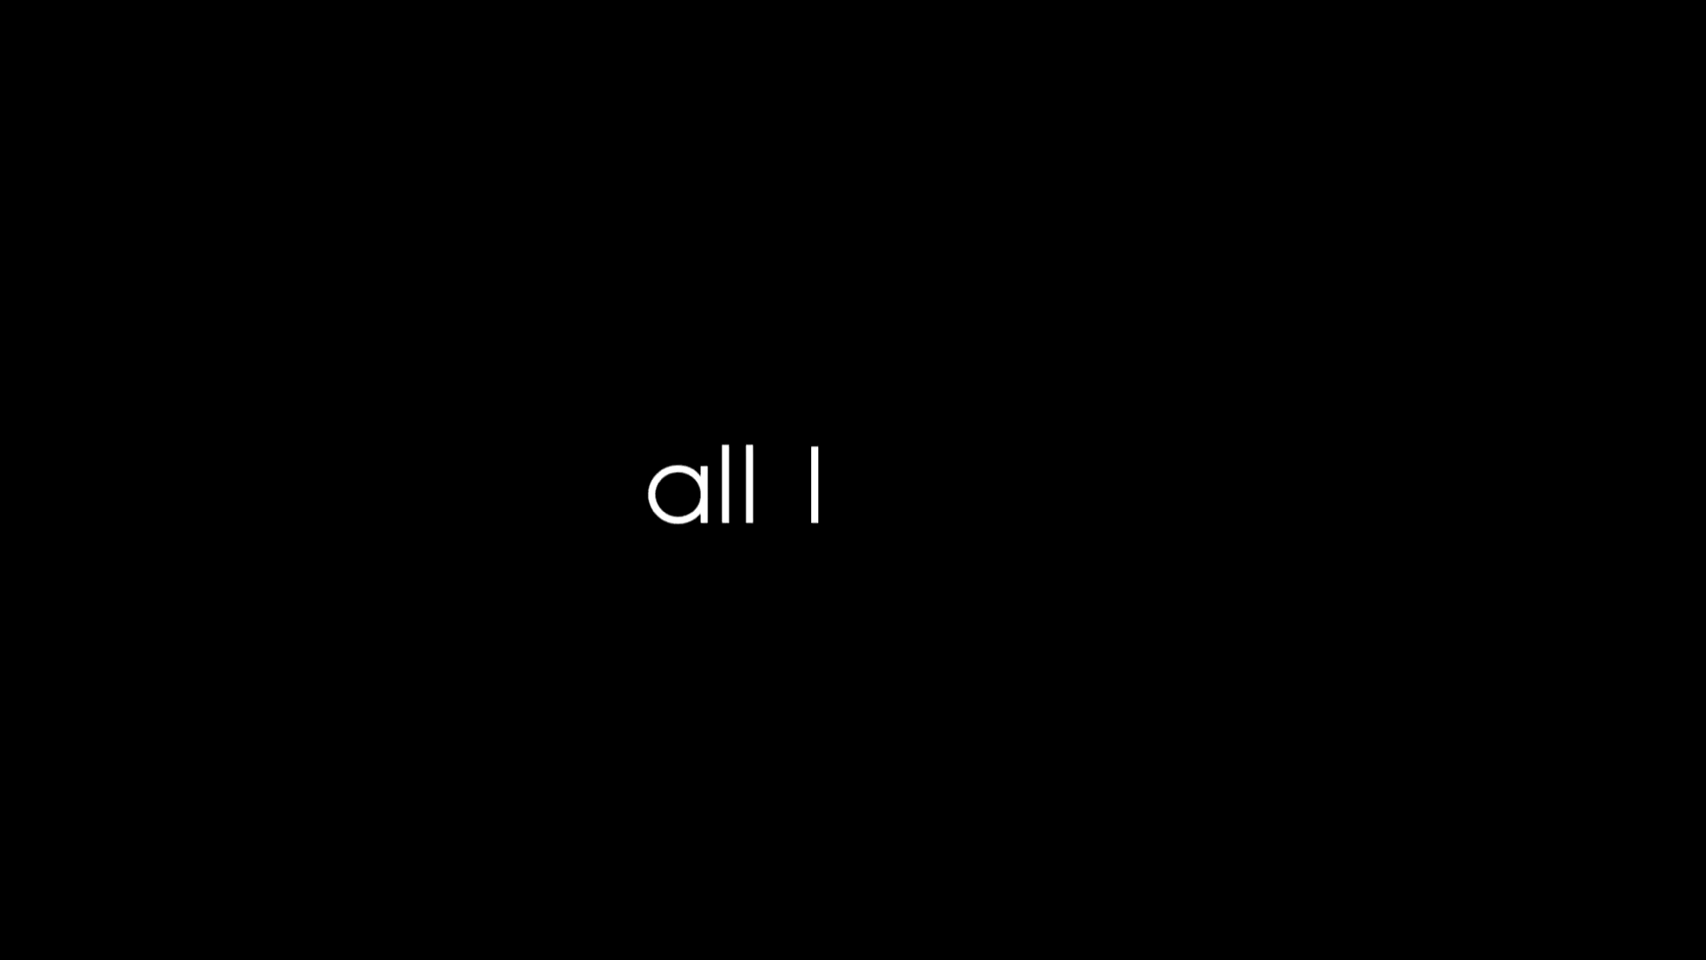